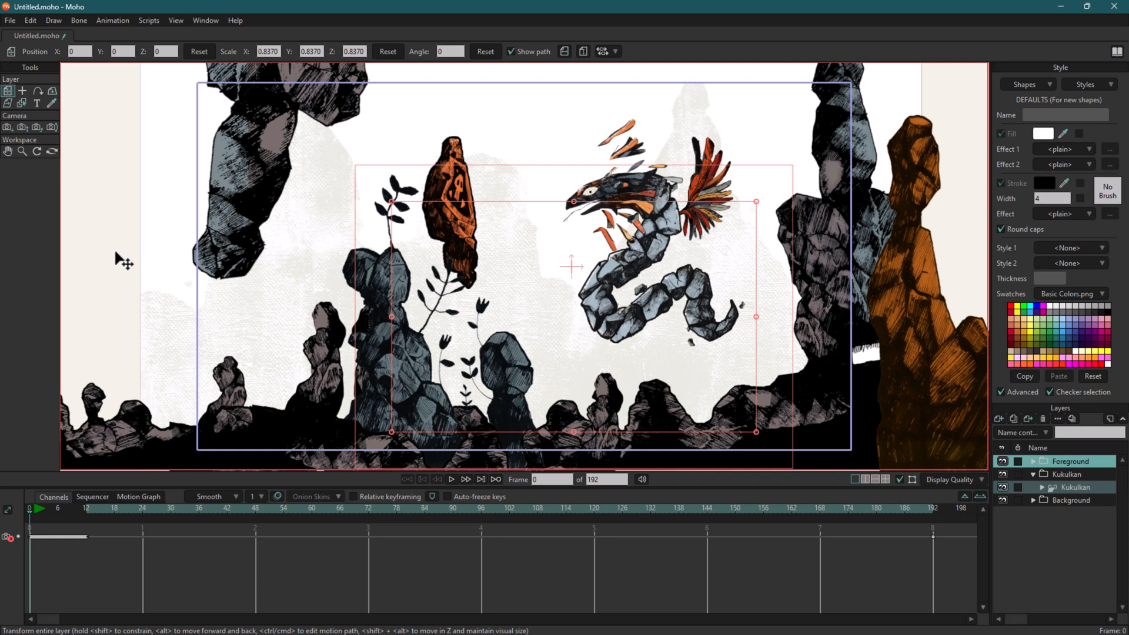
mouse_move(516, 292)
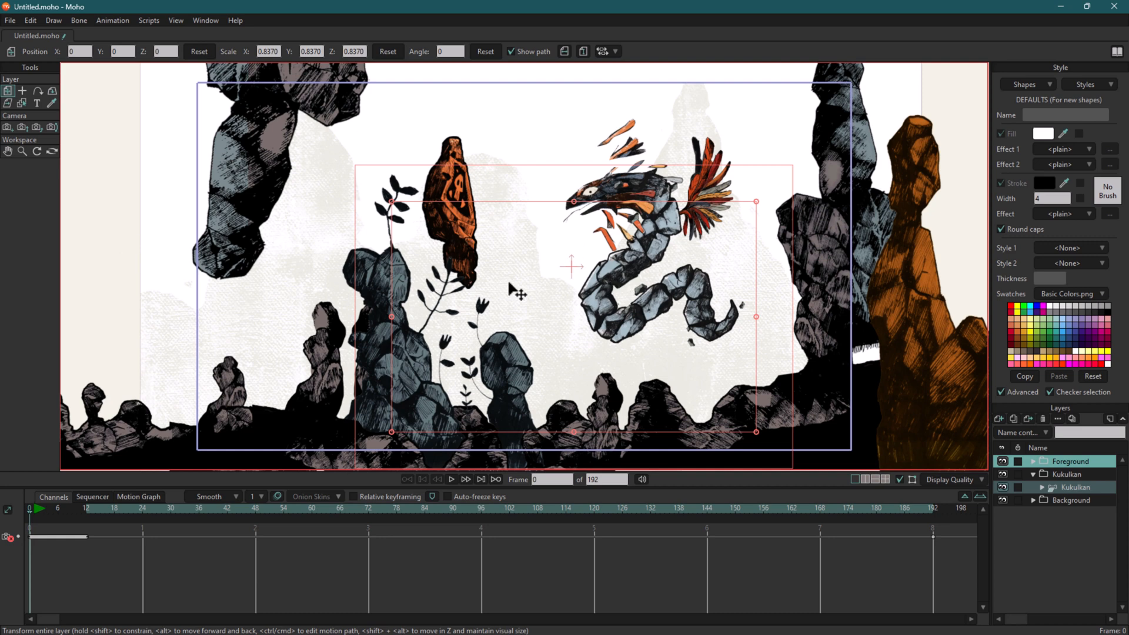
mouse_move(392, 259)
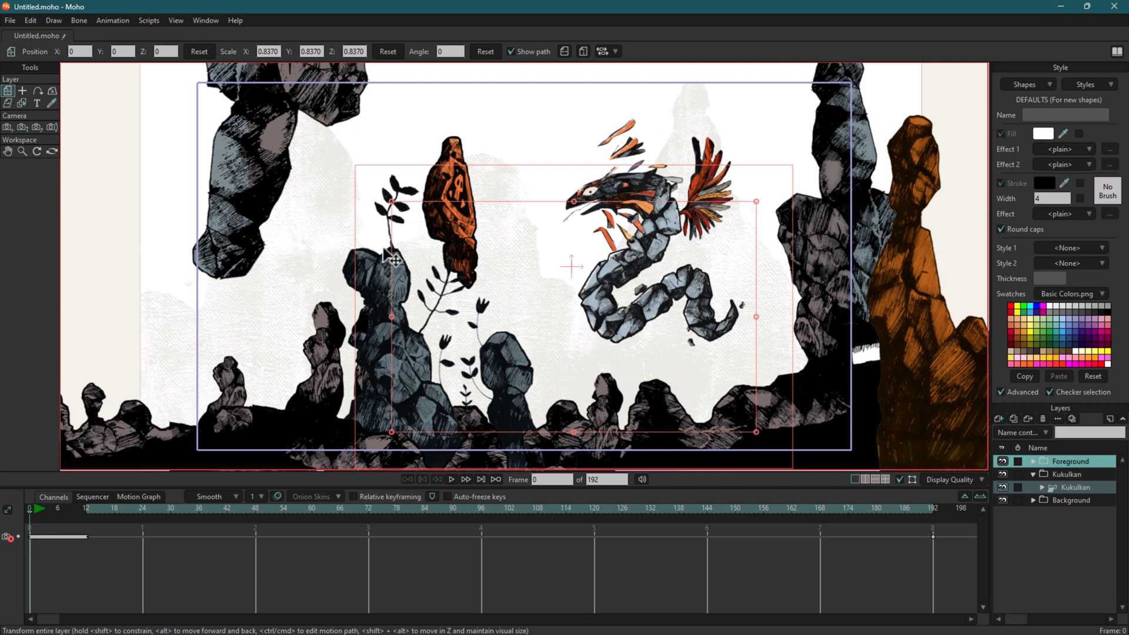
mouse_move(468, 256)
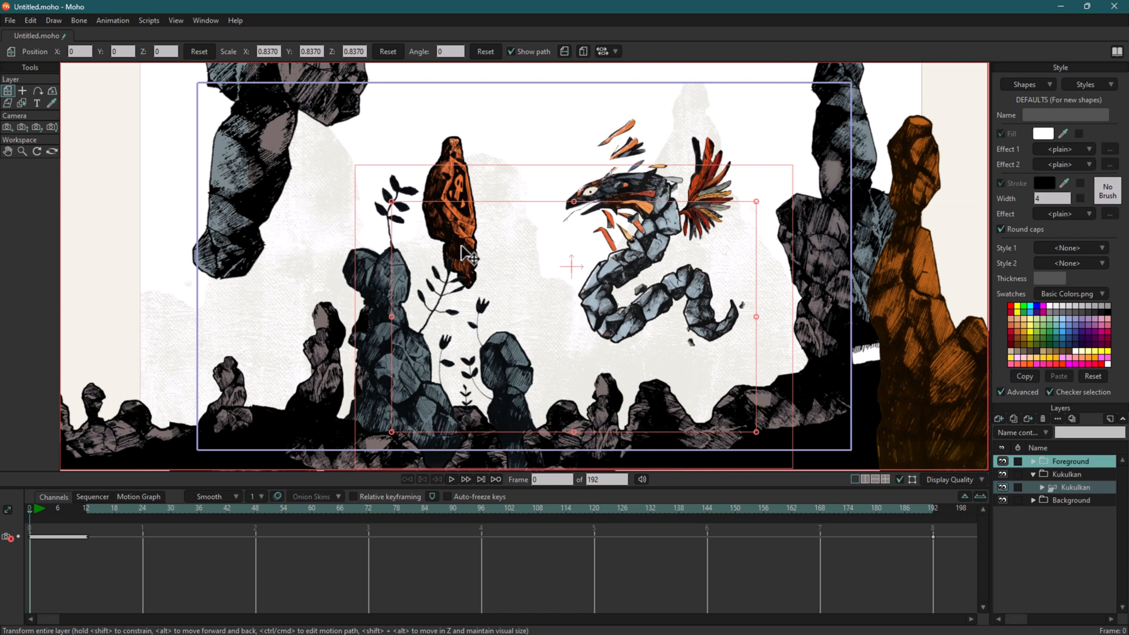
mouse_move(241, 215)
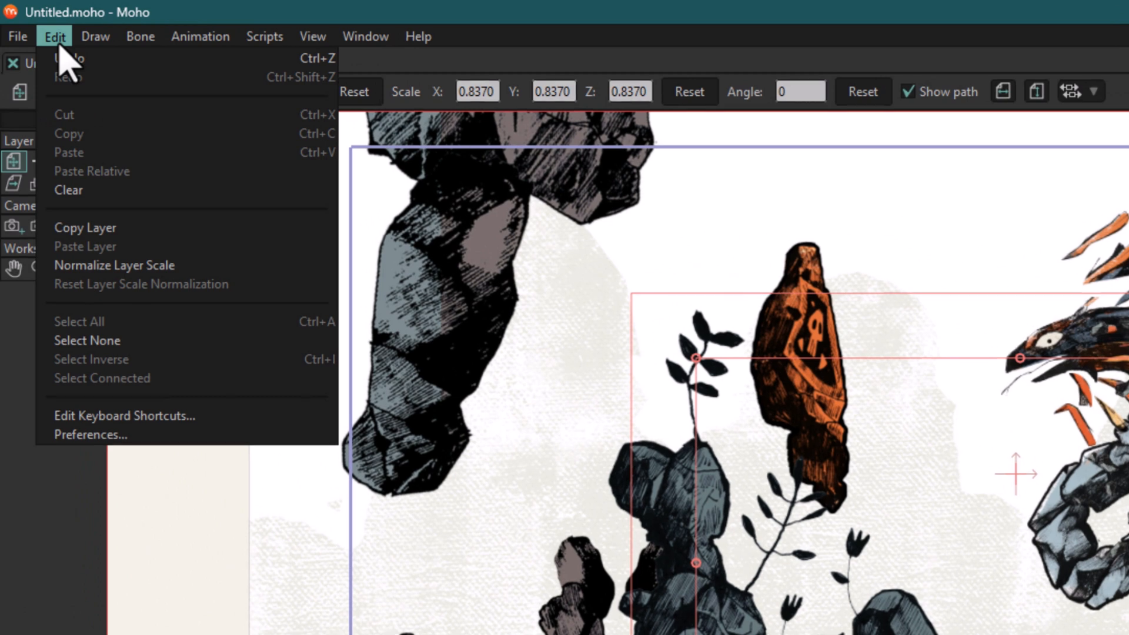
In Preferences, change the startup file from the default to No Document.
click(91, 434)
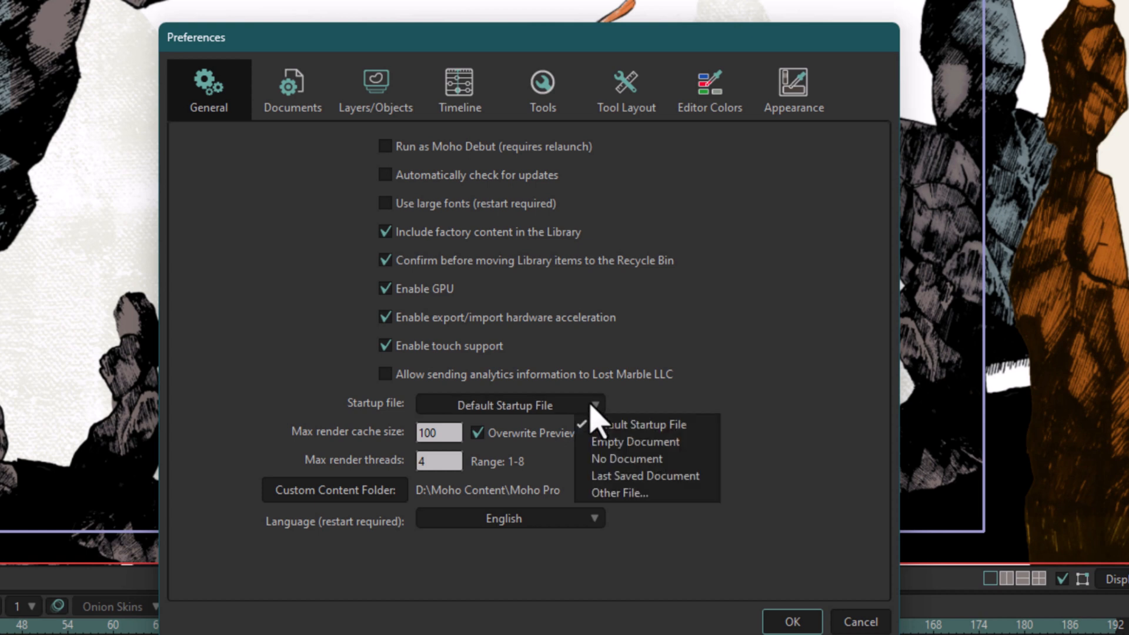
mouse_move(627, 459)
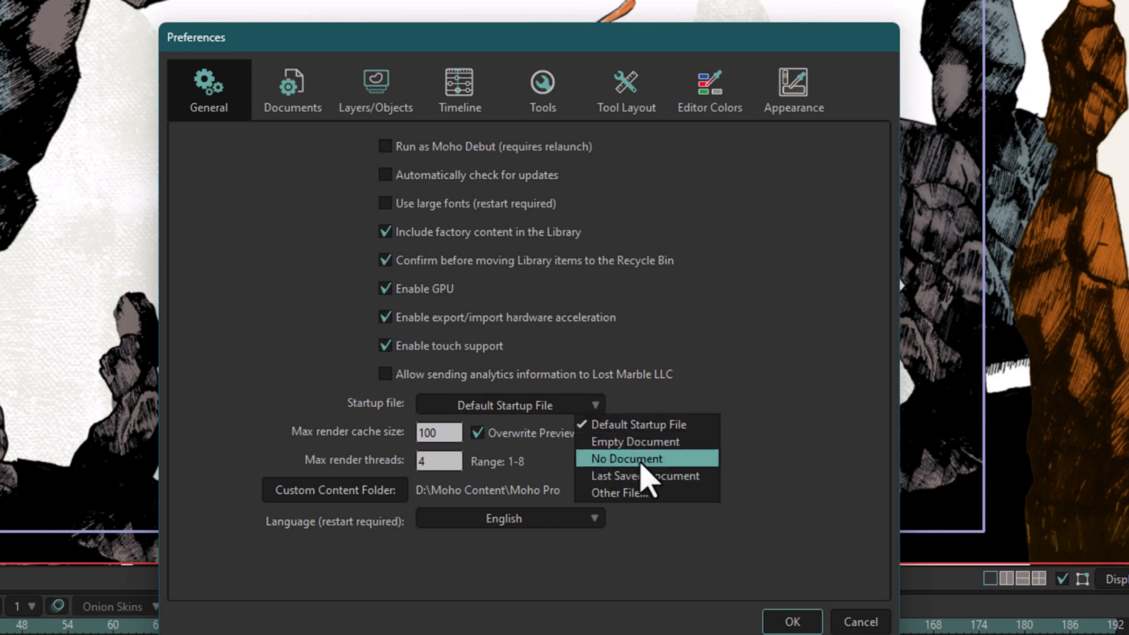
mouse_move(644, 442)
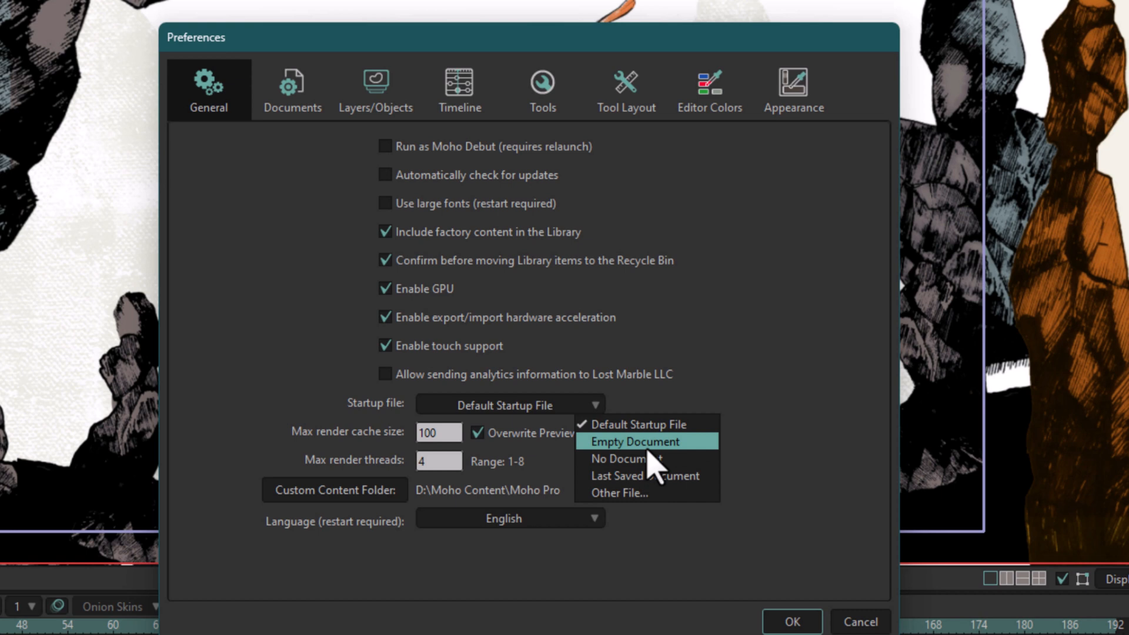
mouse_move(654, 459)
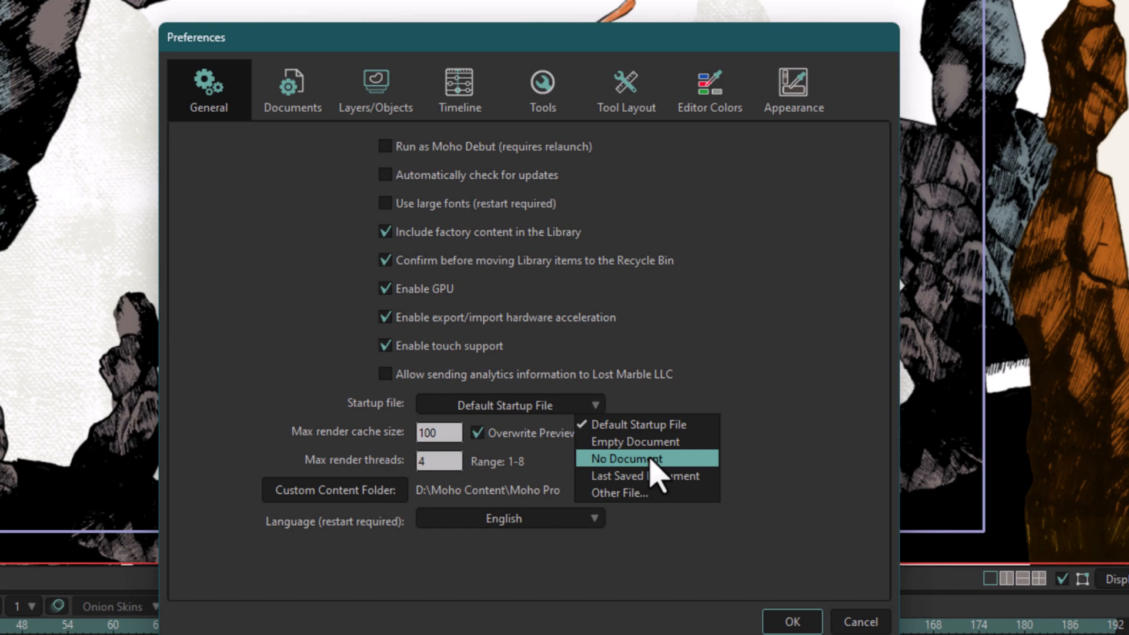
click(626, 459)
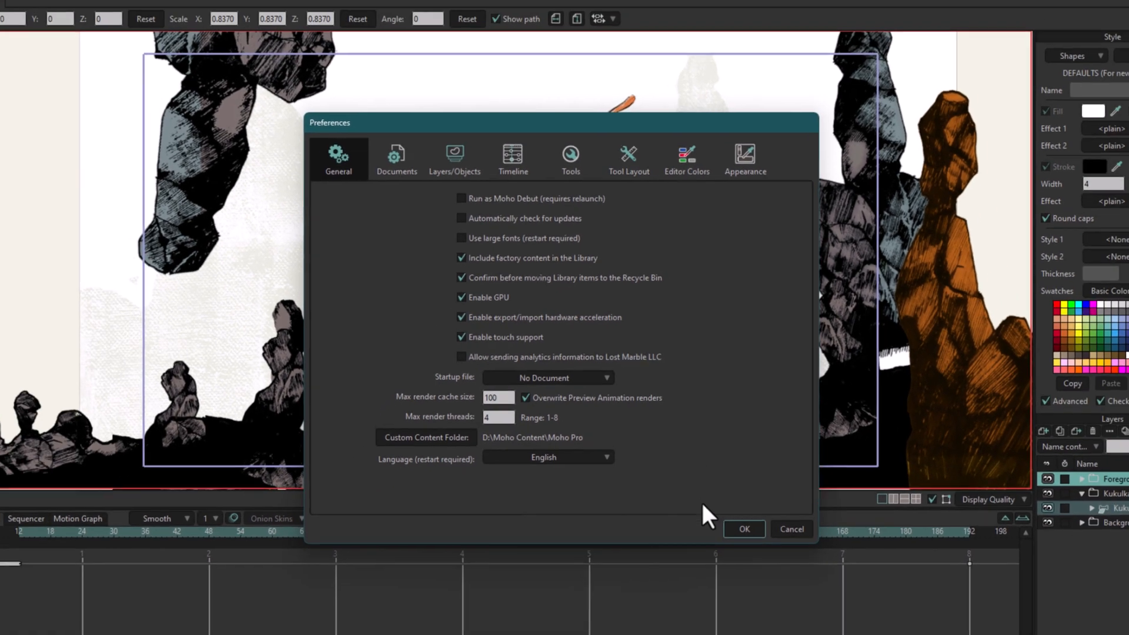
Confirm the No Document preference, then quit Moho discarding the untitled demo document.
click(743, 528)
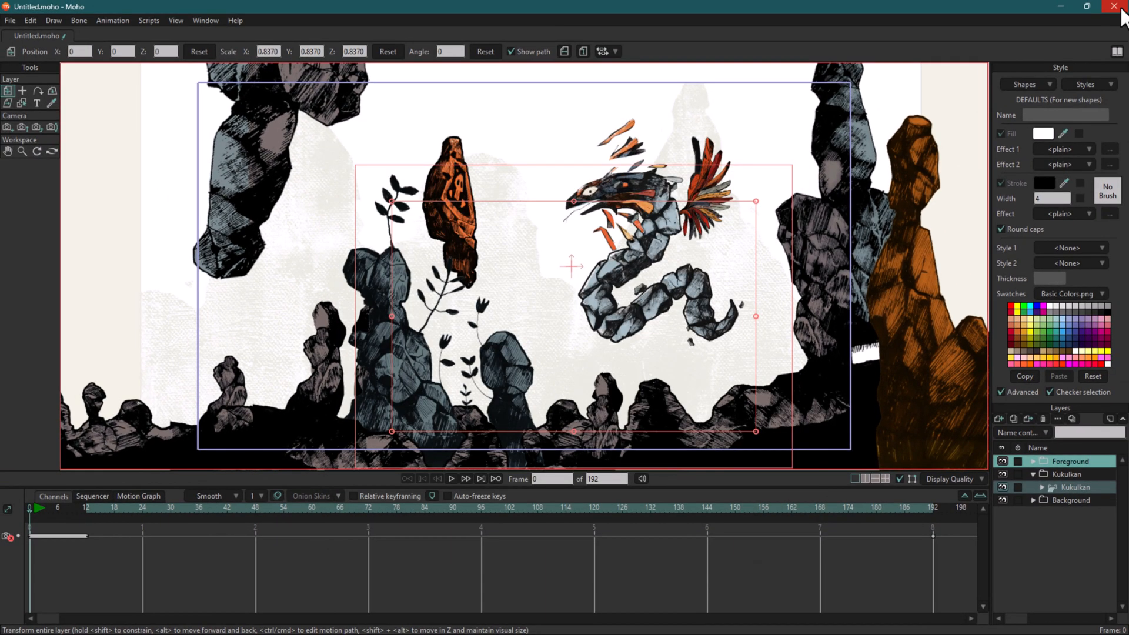
mouse_move(1120, 14)
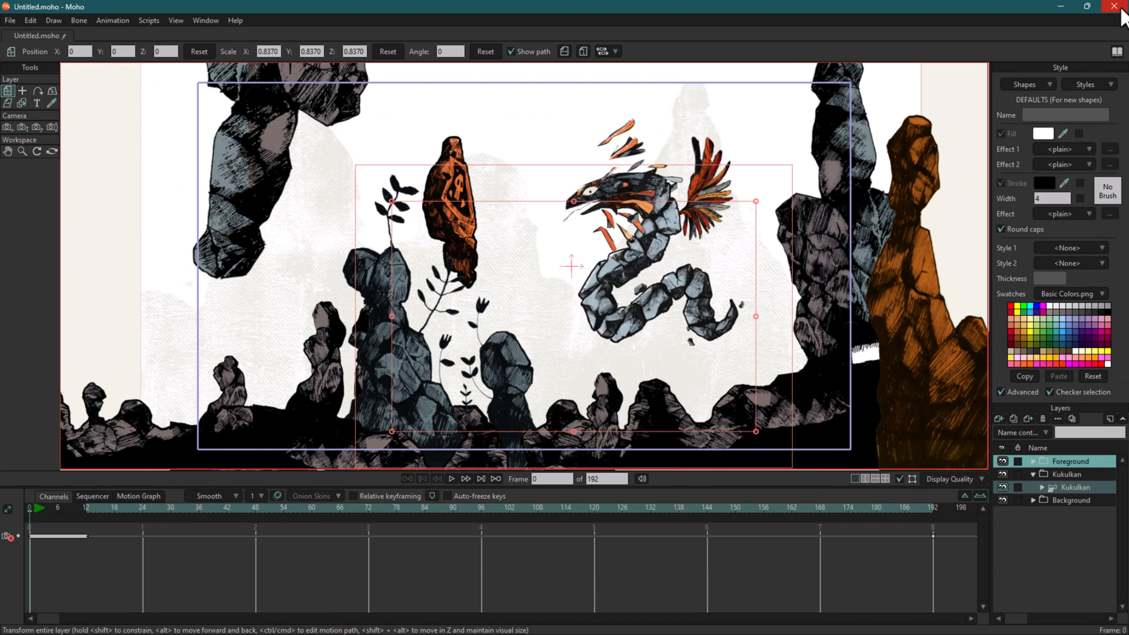
click(1120, 7)
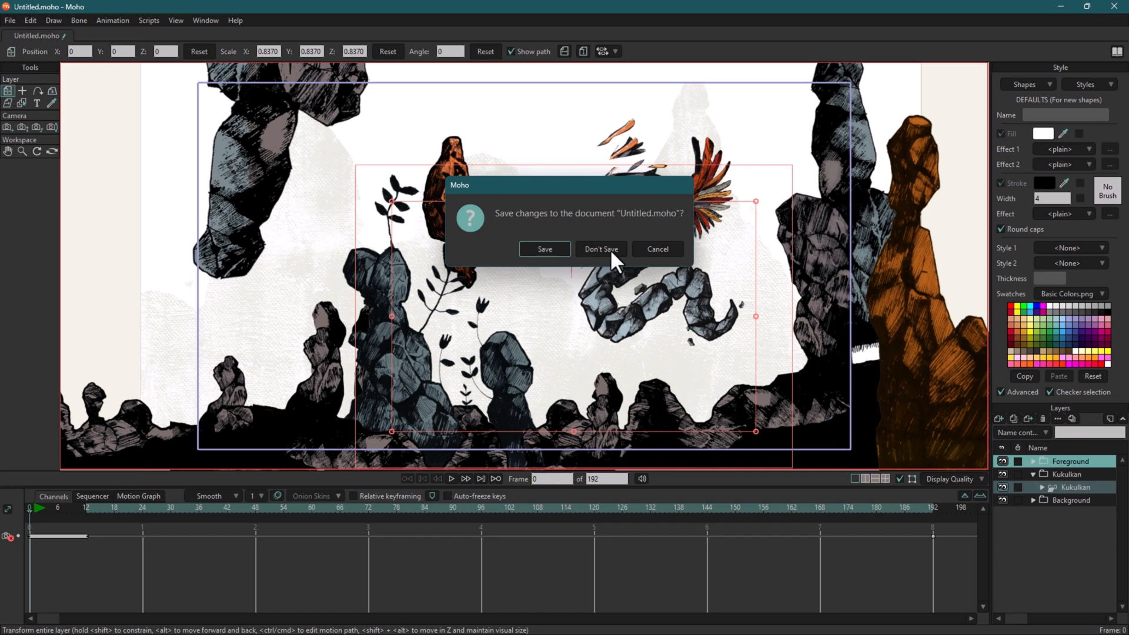
click(600, 248)
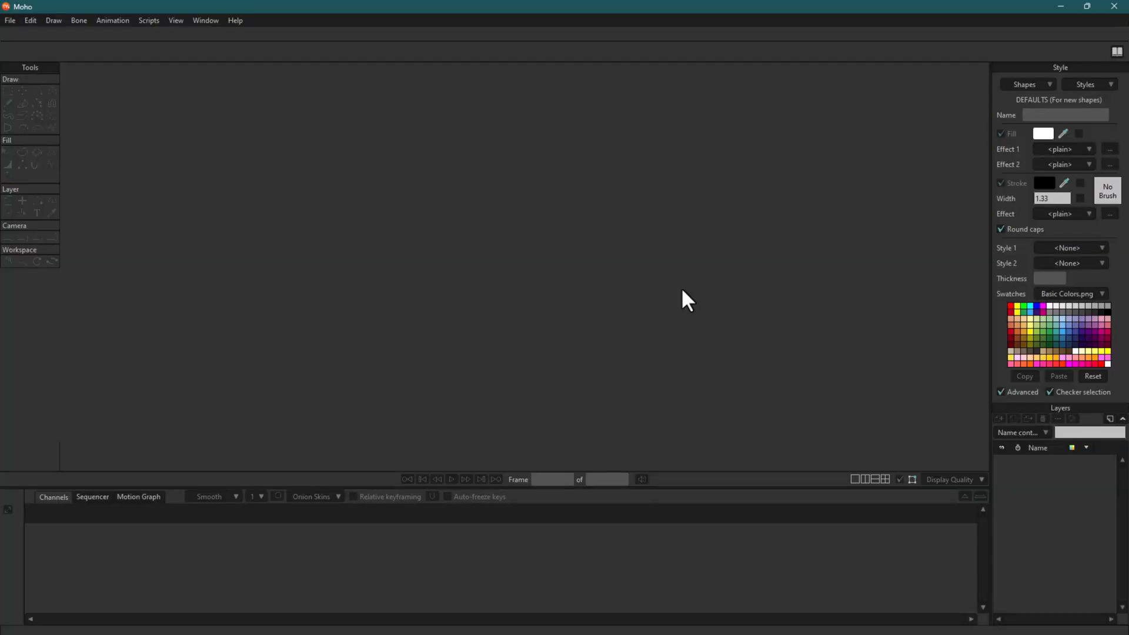